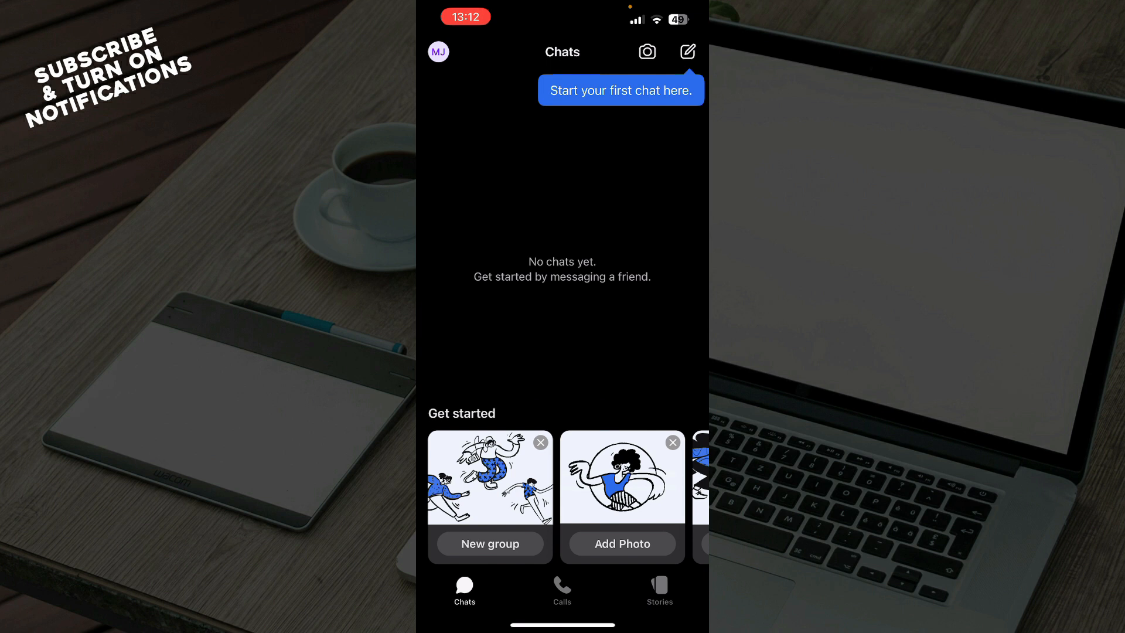
Browse the Calls and Stories lists, then return to the Chats list.
left_click(686, 50)
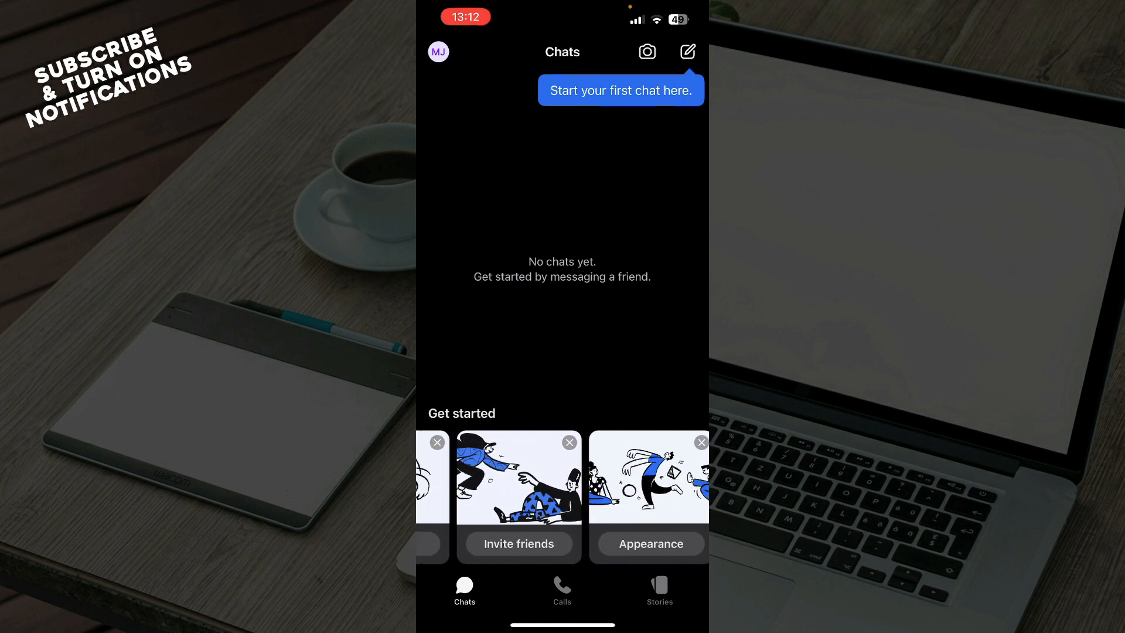
scroll("left", 3)
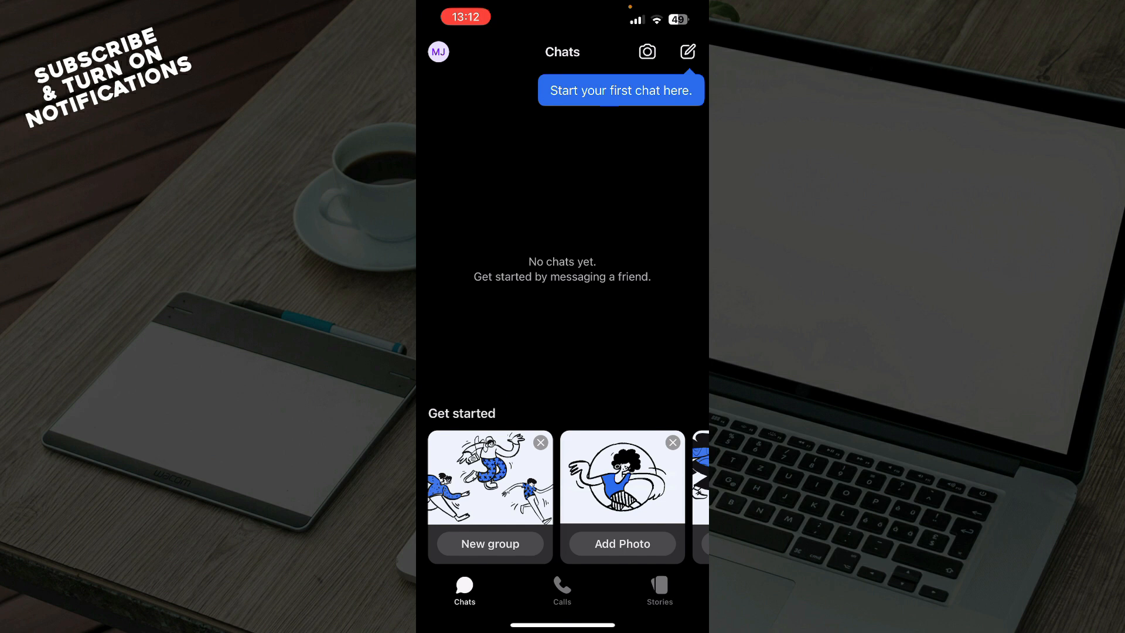
left_click(561, 591)
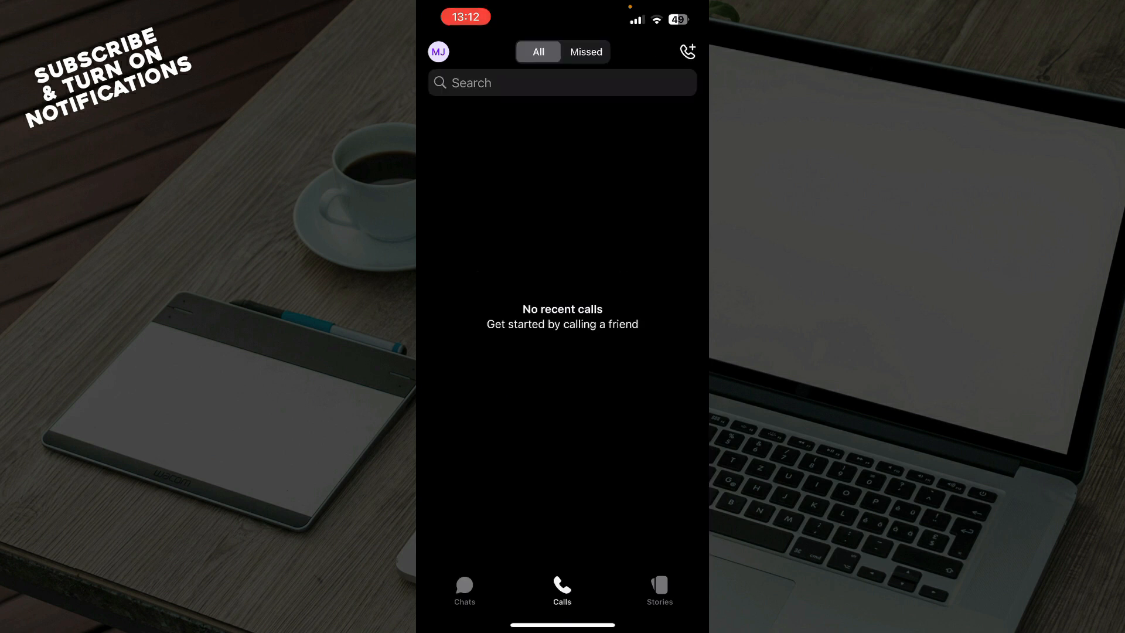
left_click(657, 589)
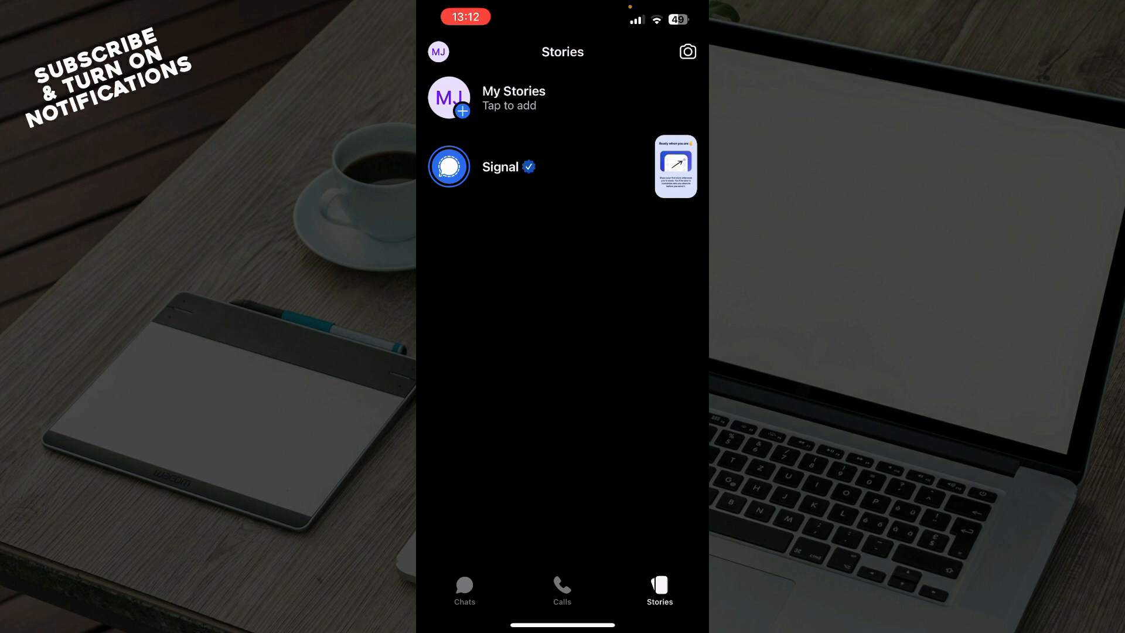
left_click(464, 588)
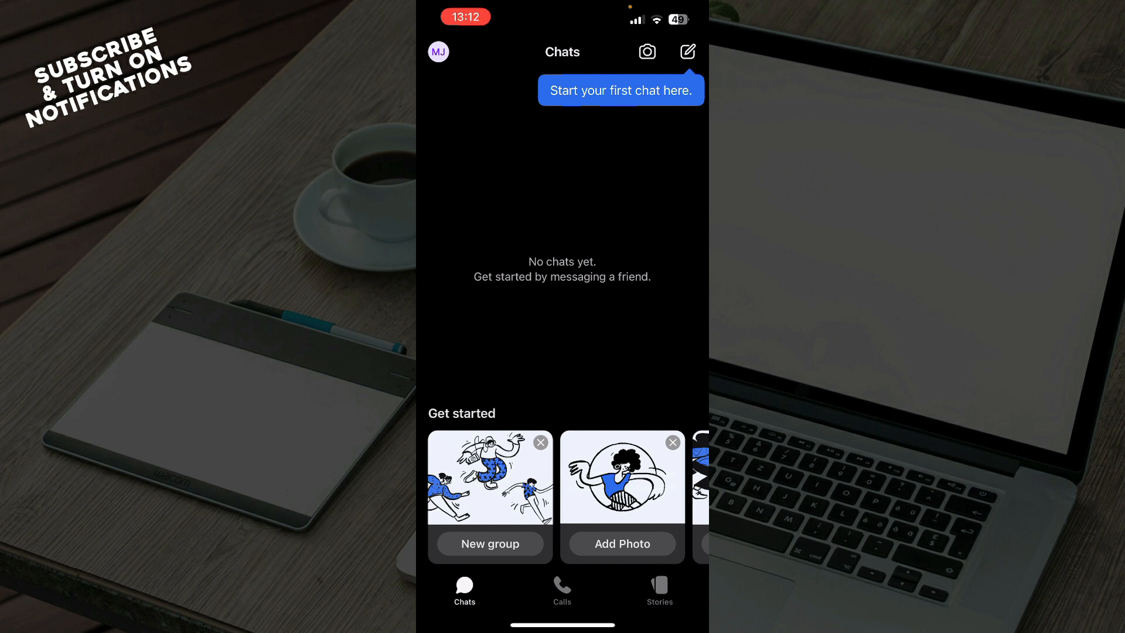
Review the Settings list, return to Chats, and start adding a profile photo.
left_click(437, 51)
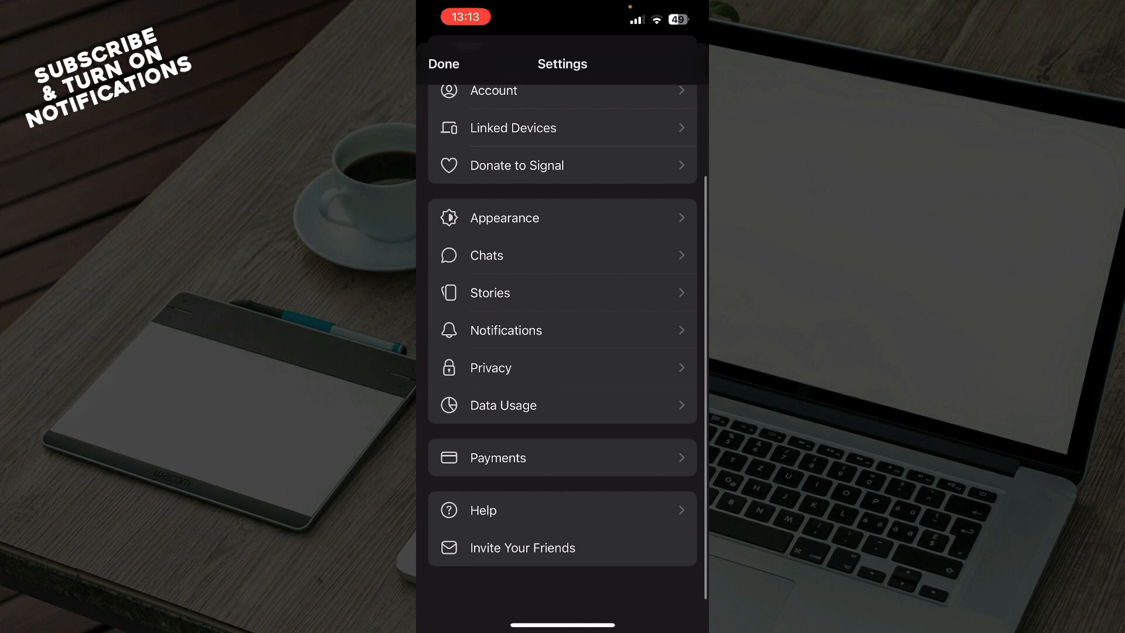
left_click(443, 63)
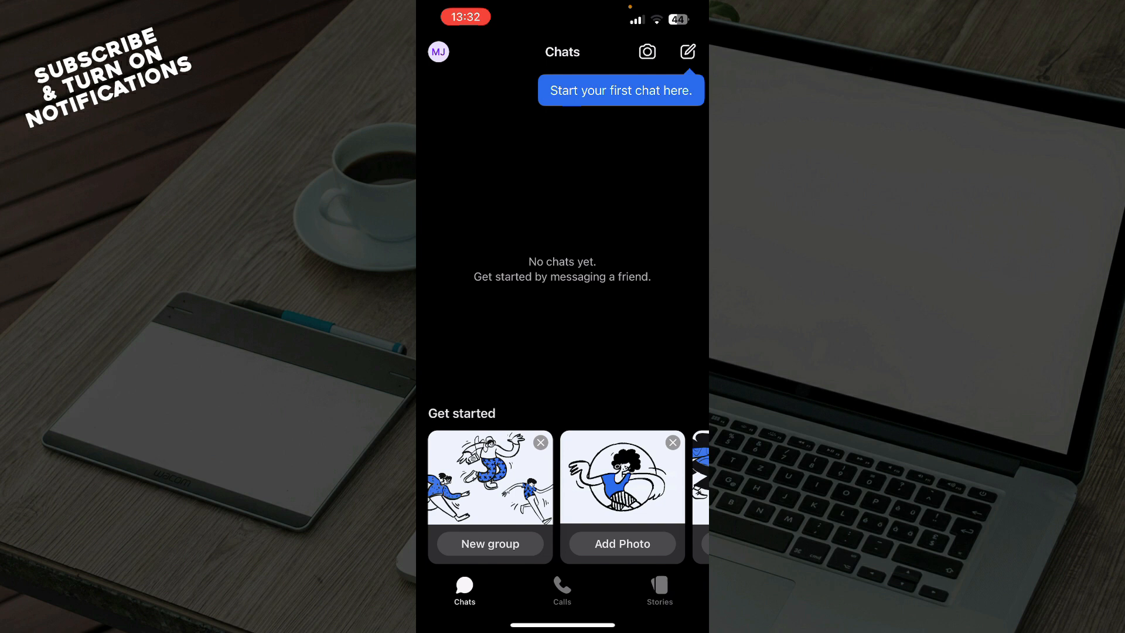
left_click(437, 52)
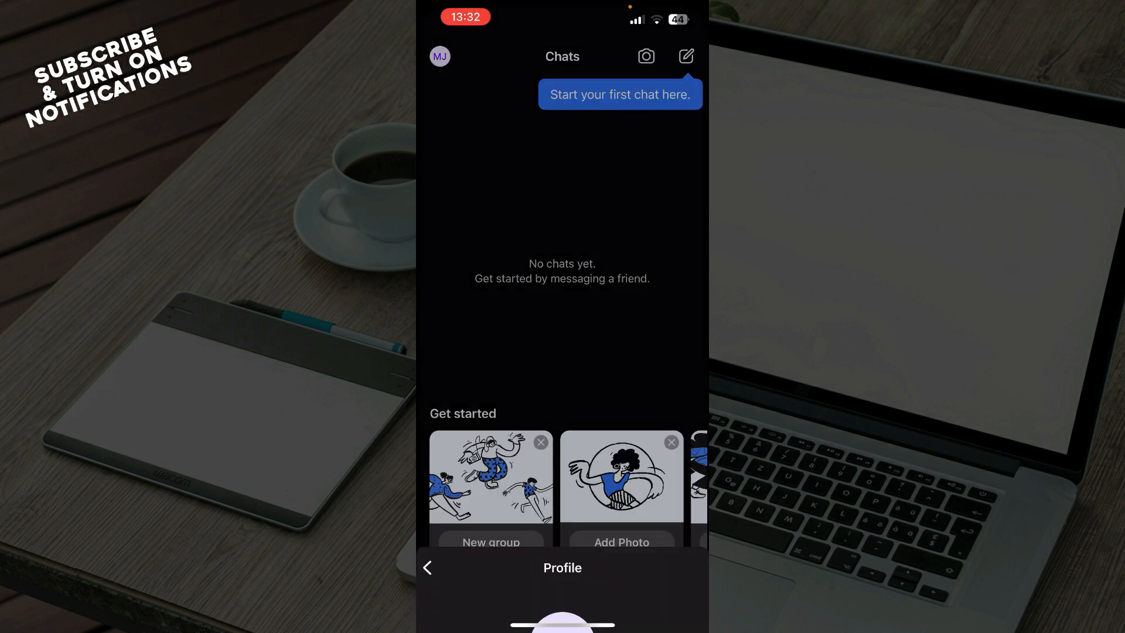